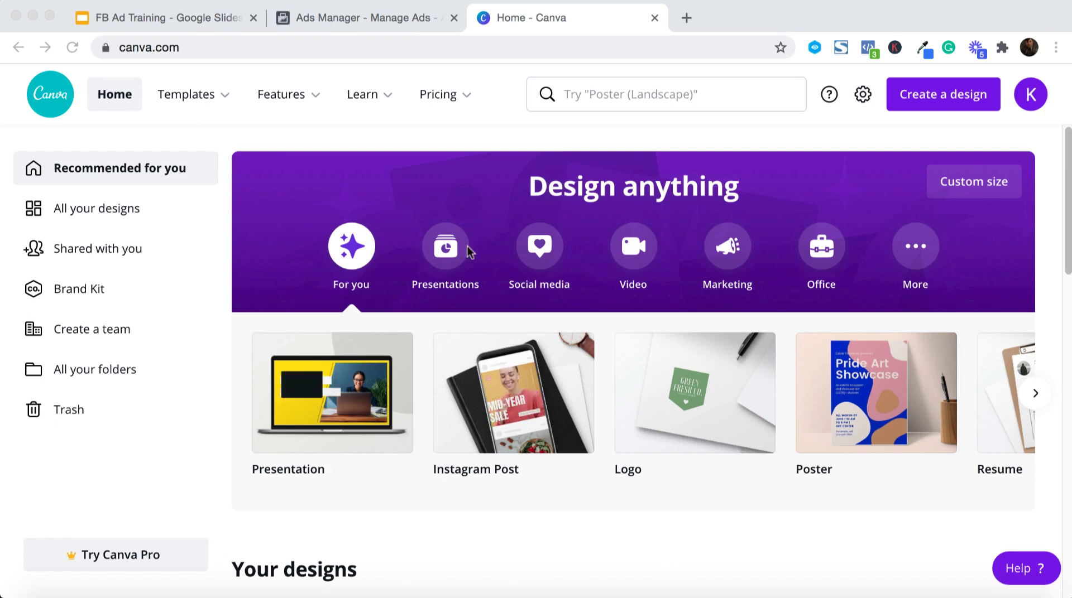
mouse_move(600, 98)
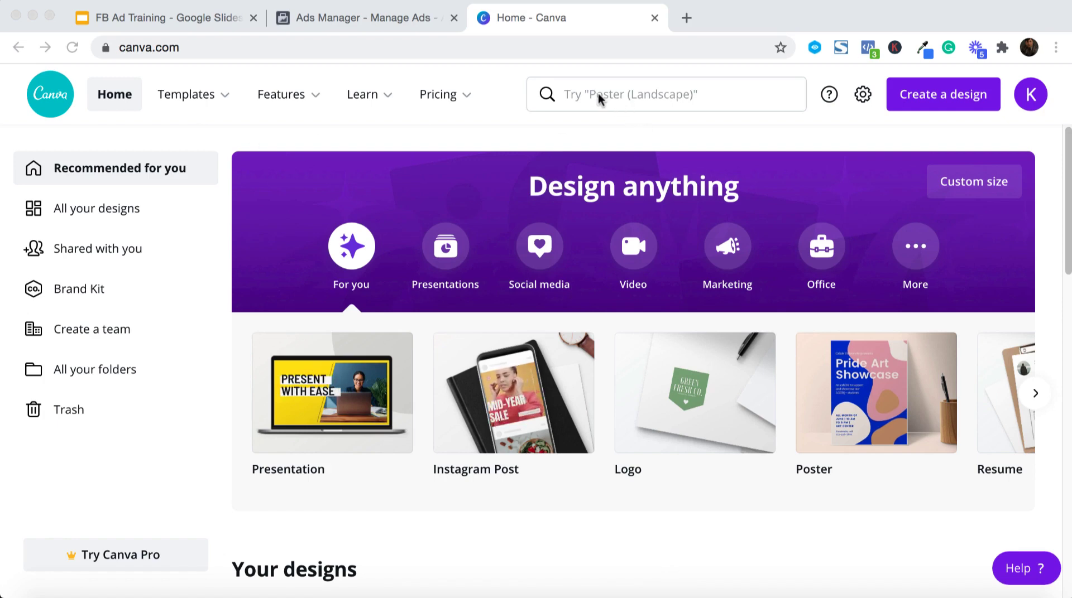
Search Canva for 'video' and choose the 1920 × 1080 px video format
left_click(649, 95)
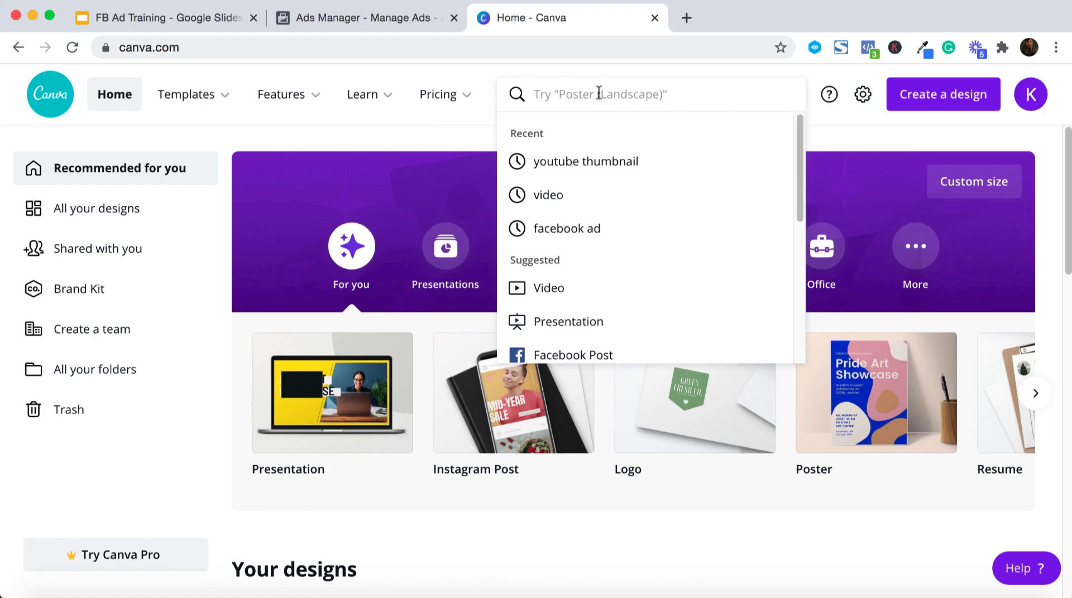
type("video")
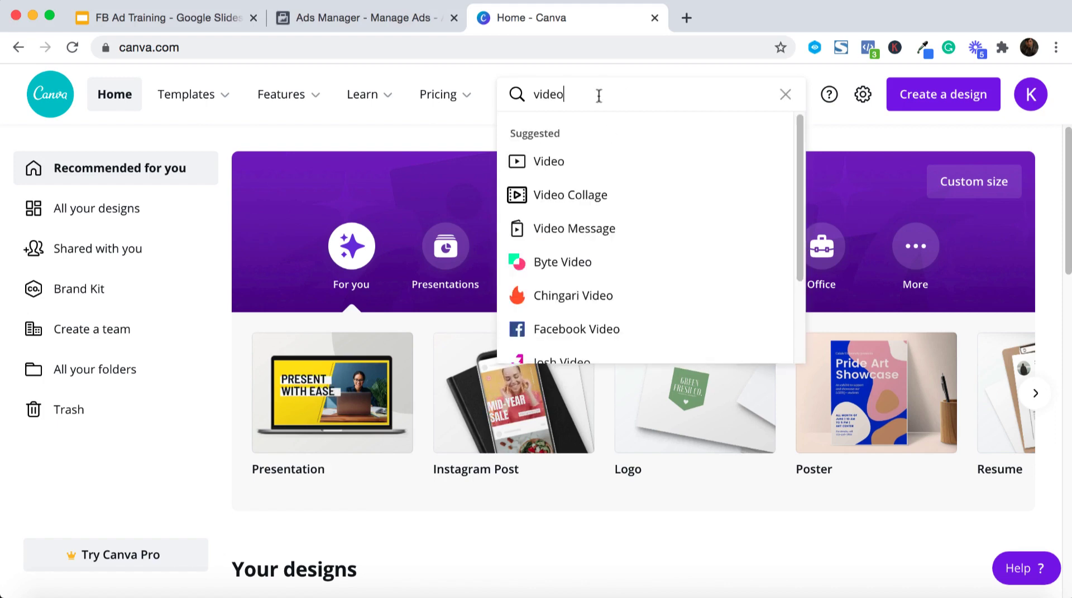
mouse_move(551, 165)
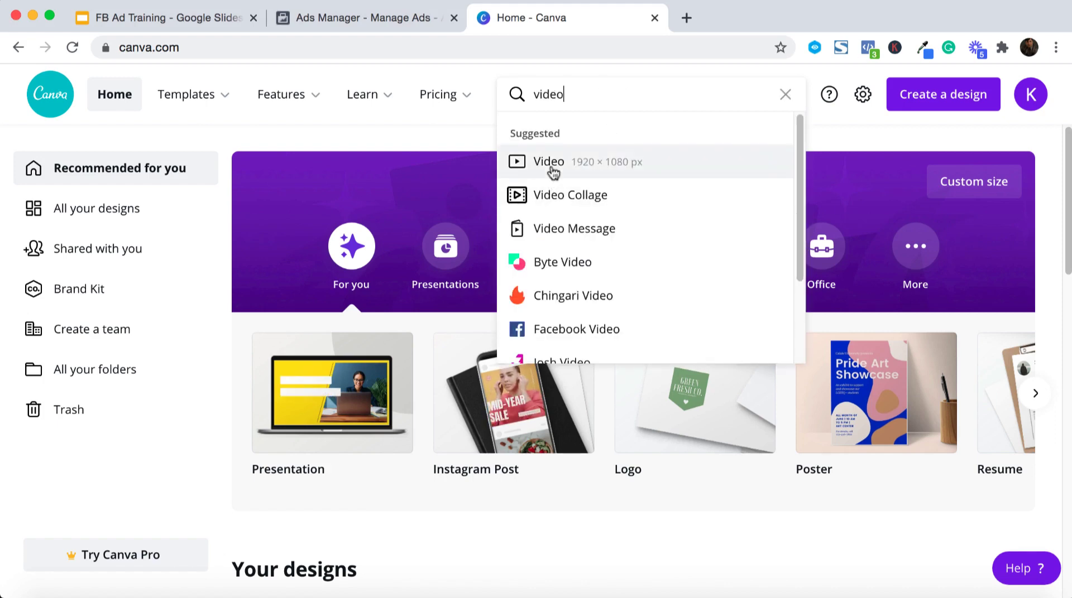
left_click(549, 161)
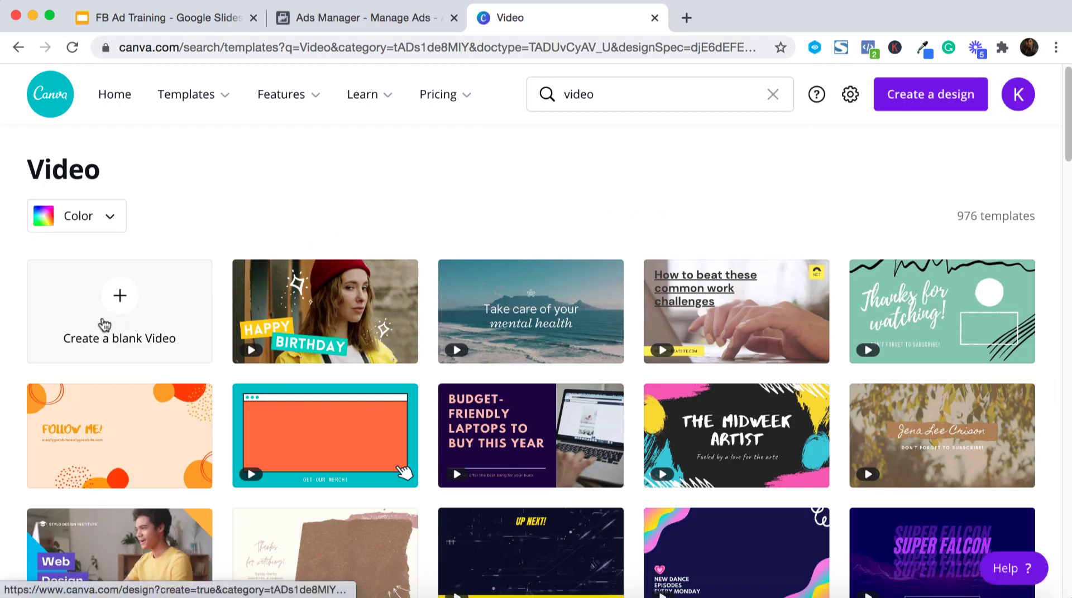
Create a blank 1080p video and show the Frames collection in Elements
left_click(119, 311)
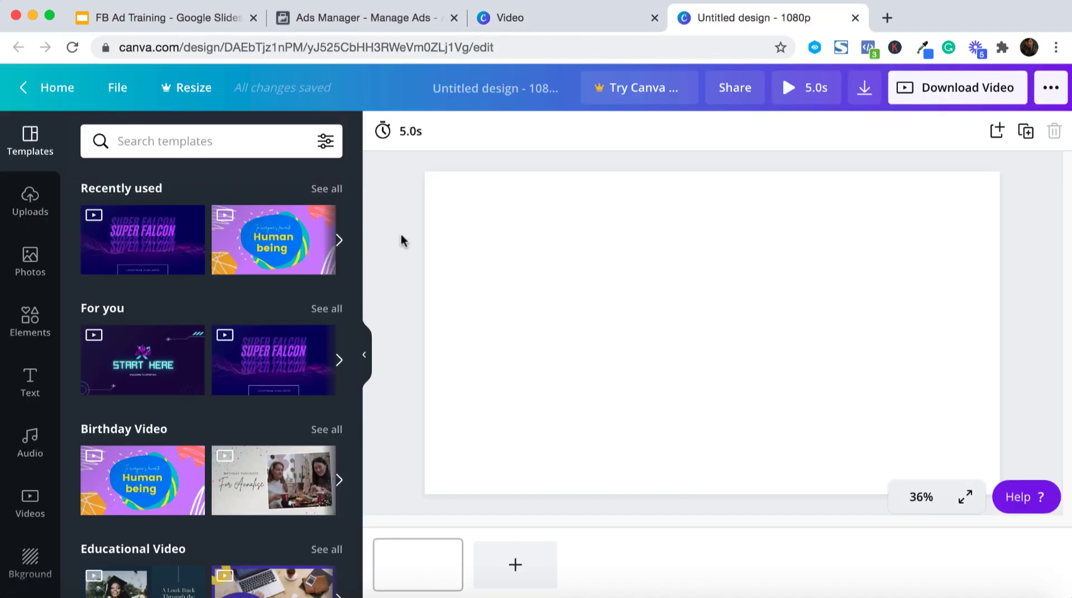
mouse_move(30, 318)
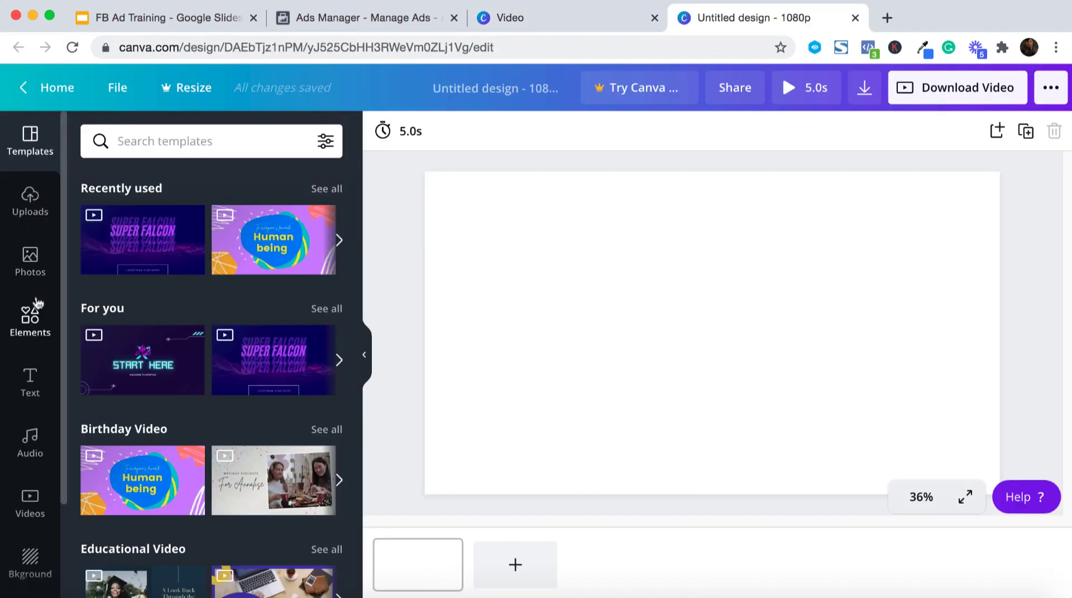
left_click(30, 318)
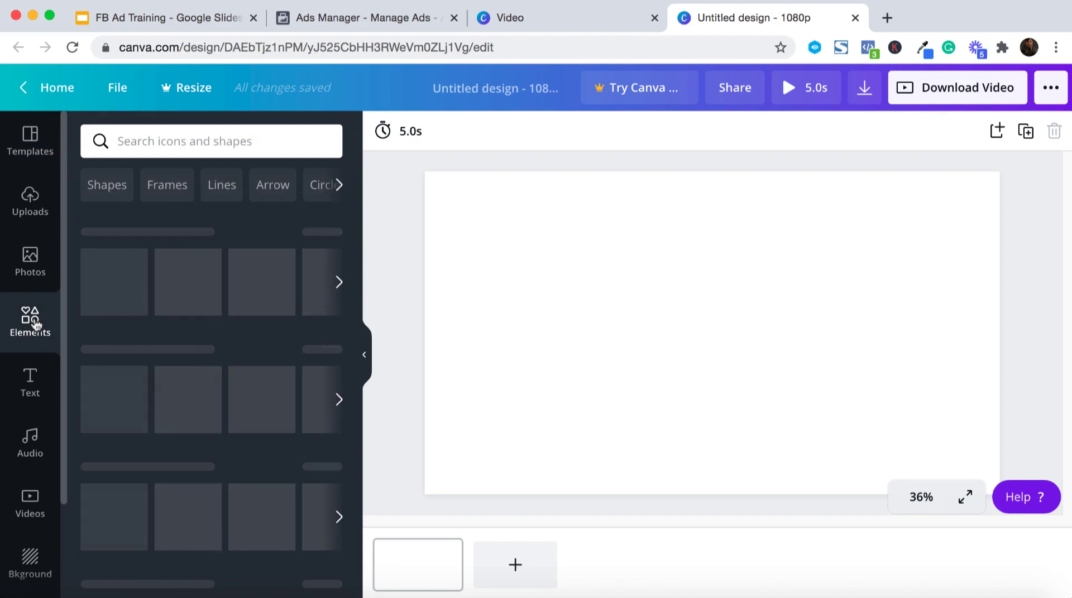
left_click(31, 321)
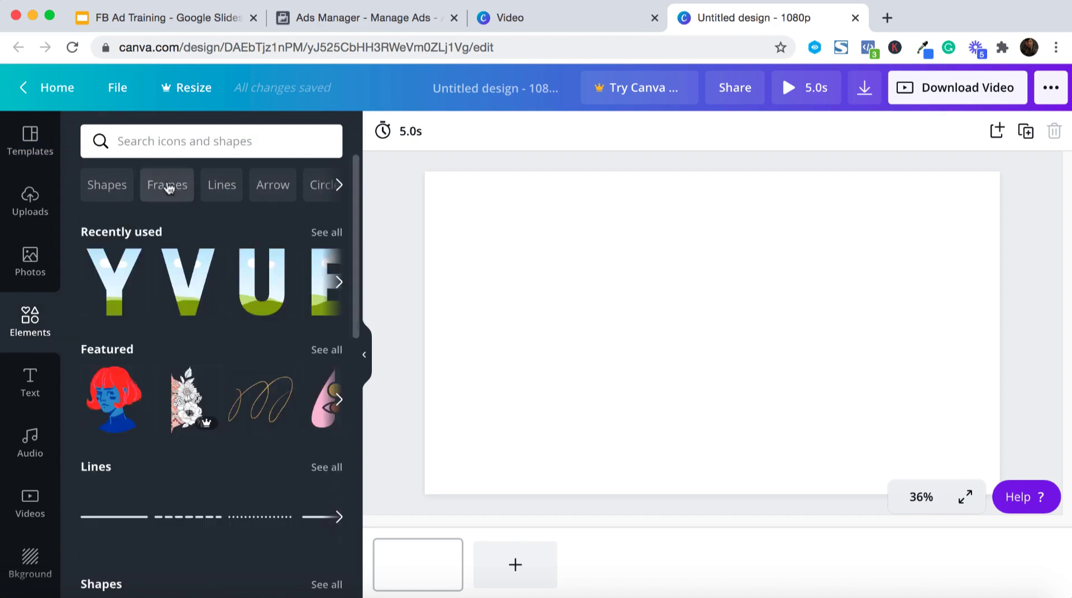
left_click(167, 185)
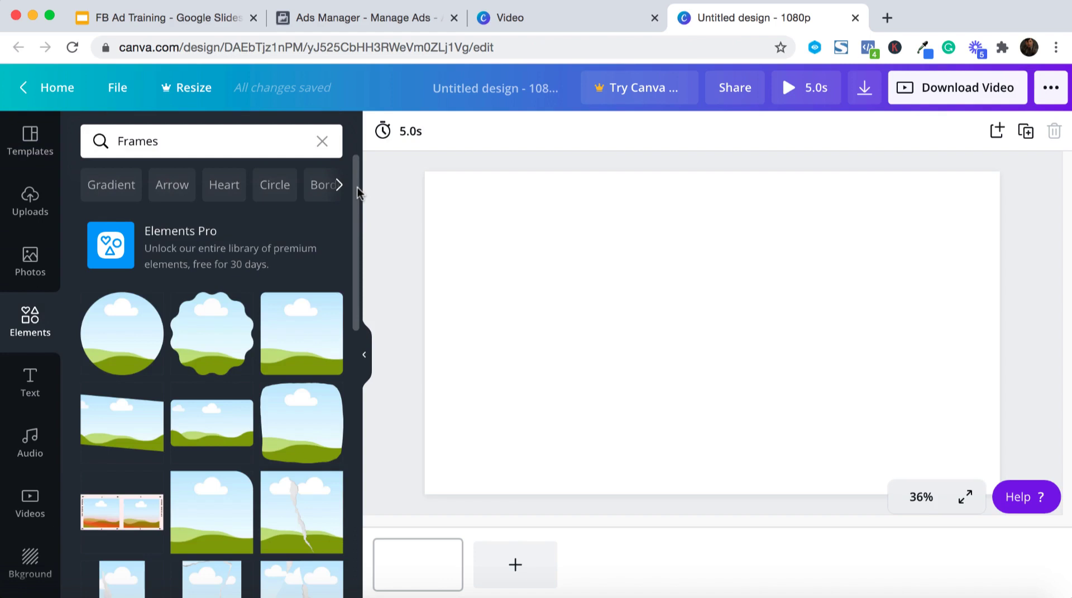
mouse_move(362, 253)
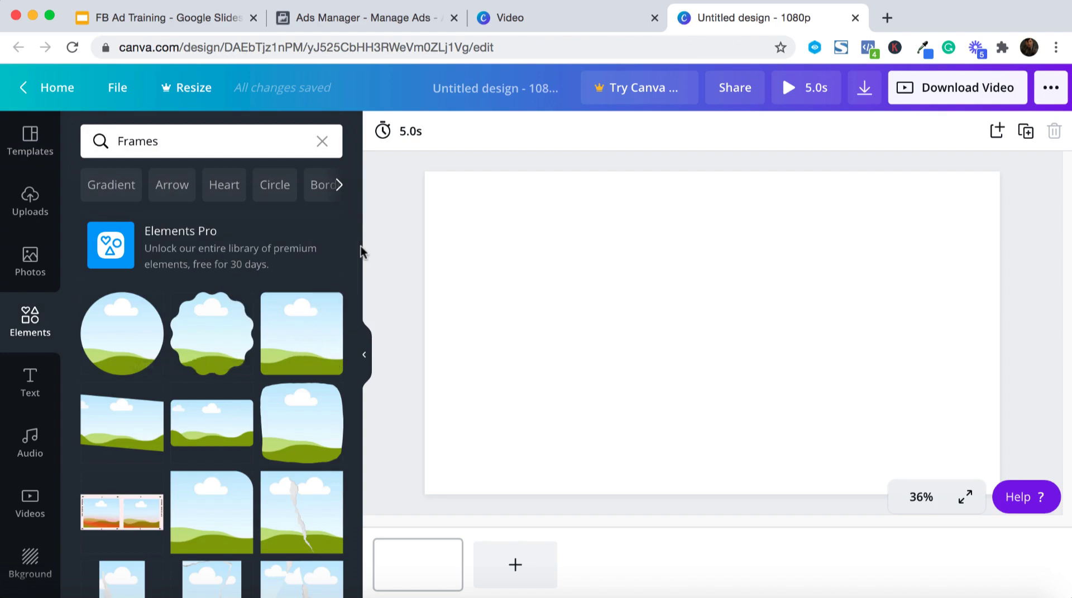
Browse the frame results for B, U and Y letter frames, then open the stock Videos library
scroll("down", 3)
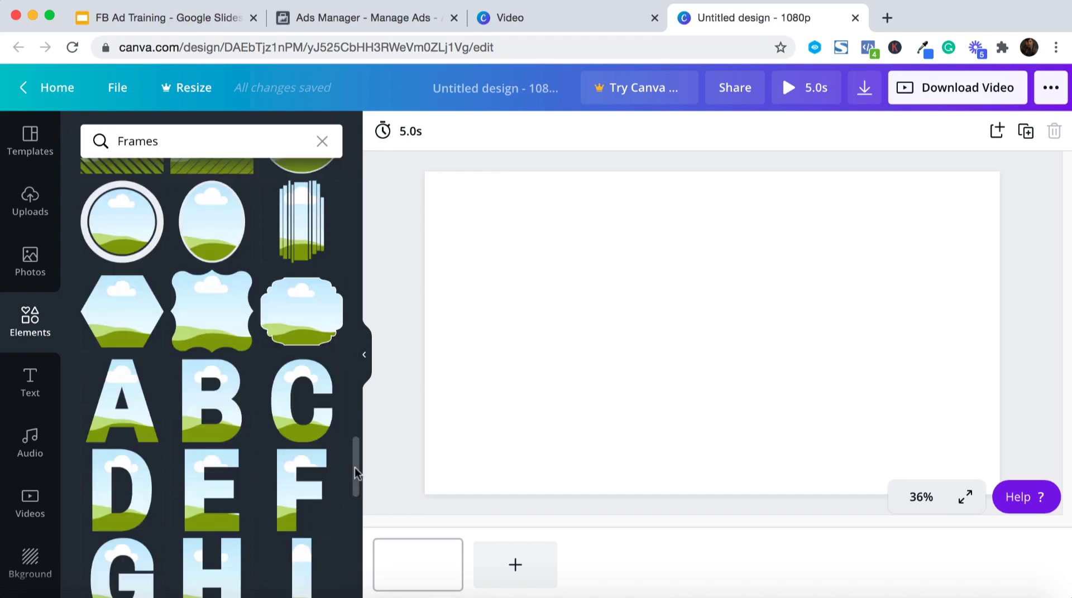
scroll("down", 3)
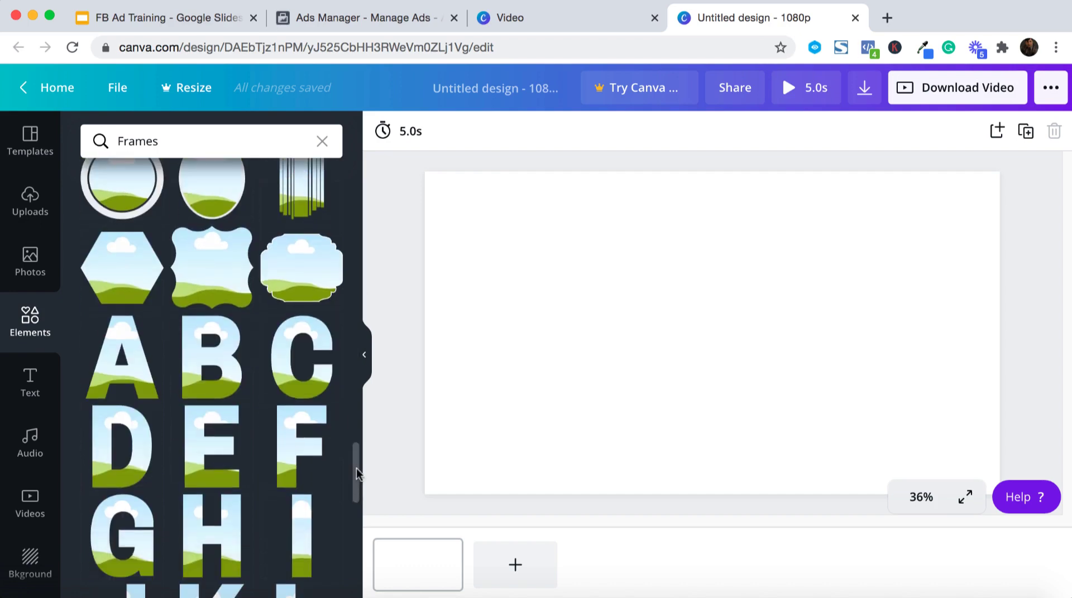
scroll("down", 3)
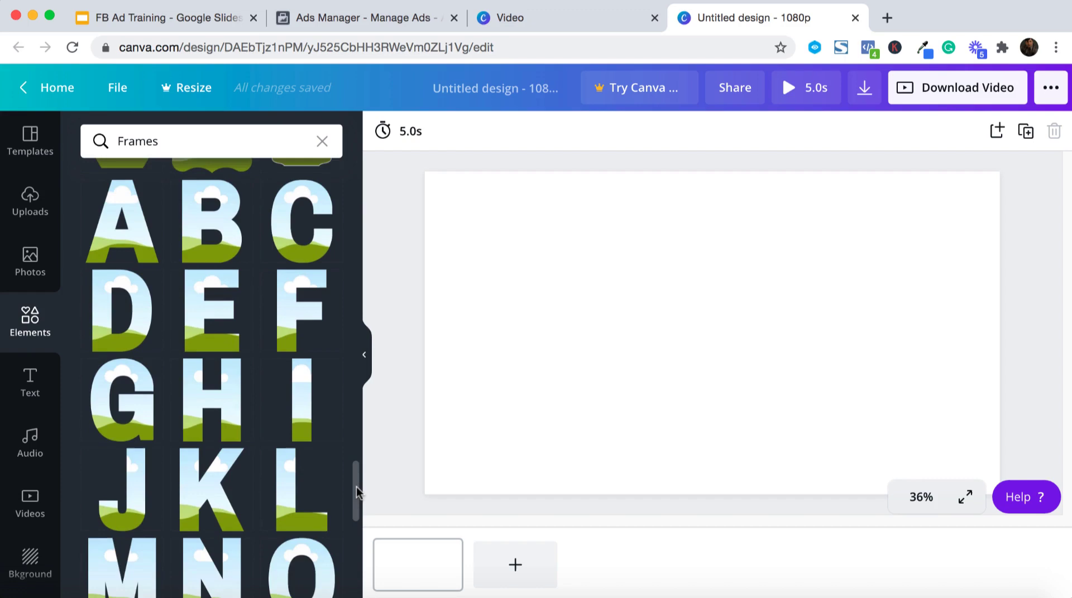
scroll("up", 3)
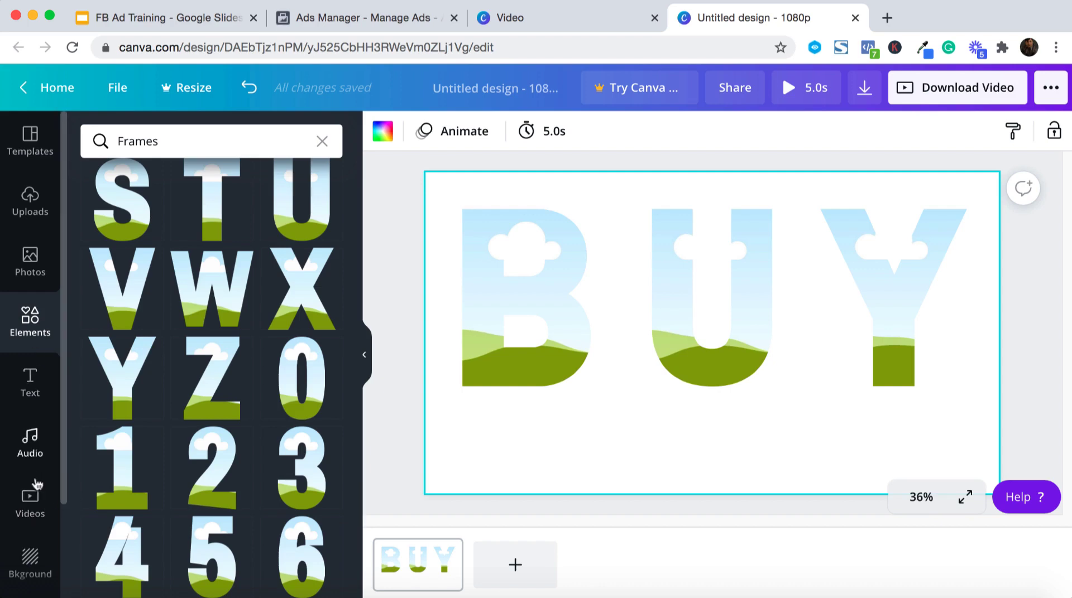
left_click(30, 499)
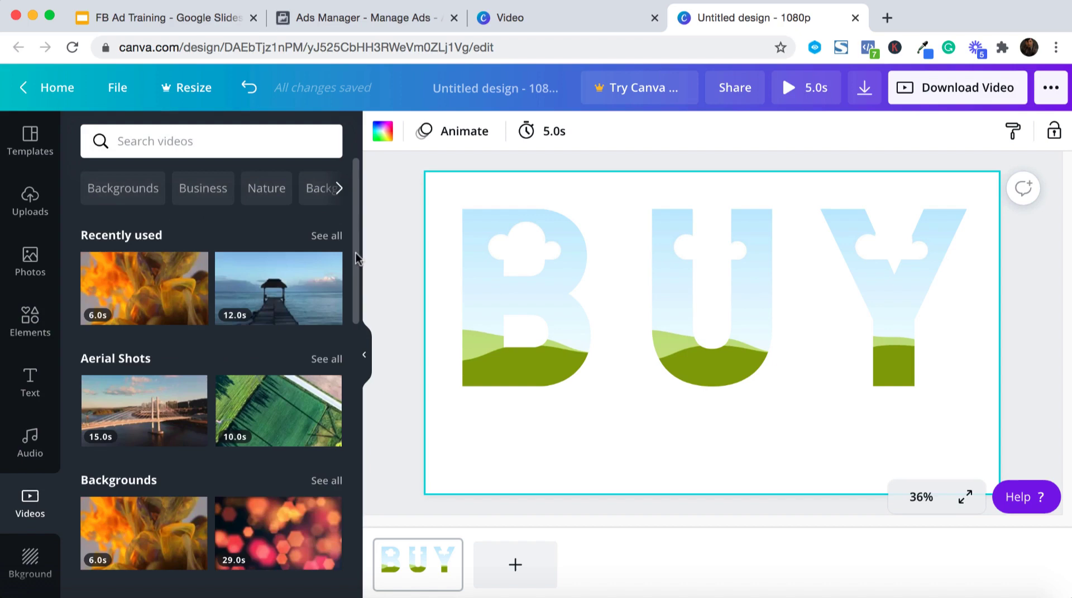
Put the orange fire clip into the B, U and Y frames and preview the 6.4-second page
scroll("down", 3)
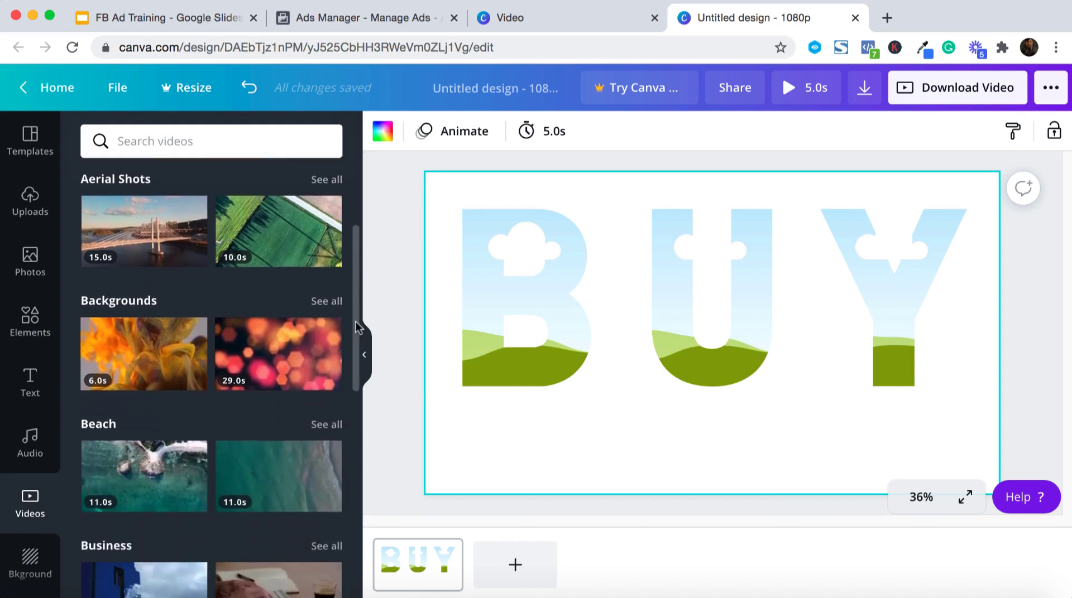
scroll("up", 3)
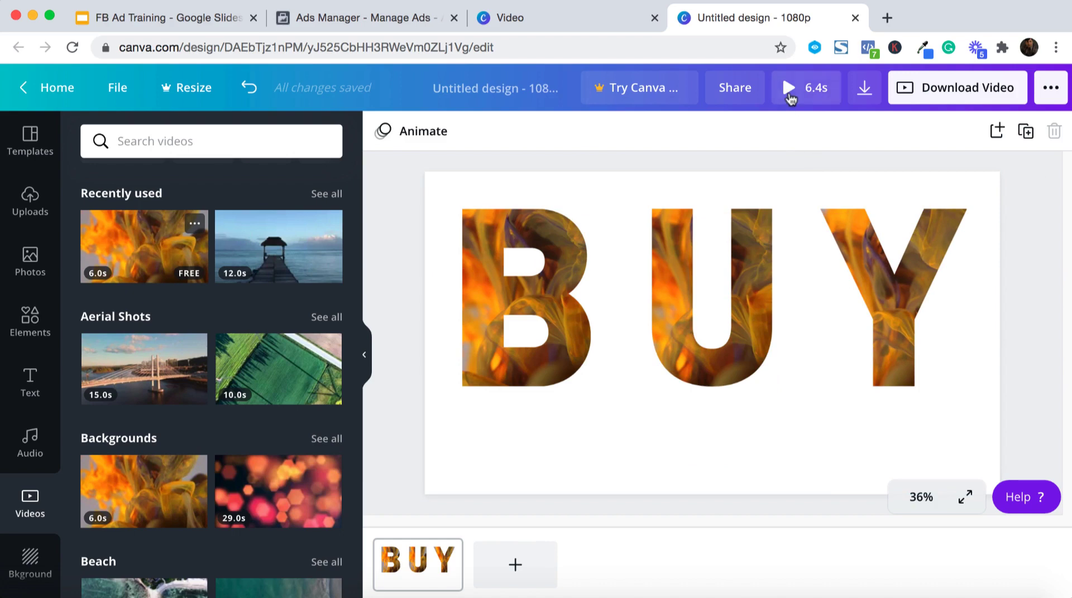
left_click(785, 87)
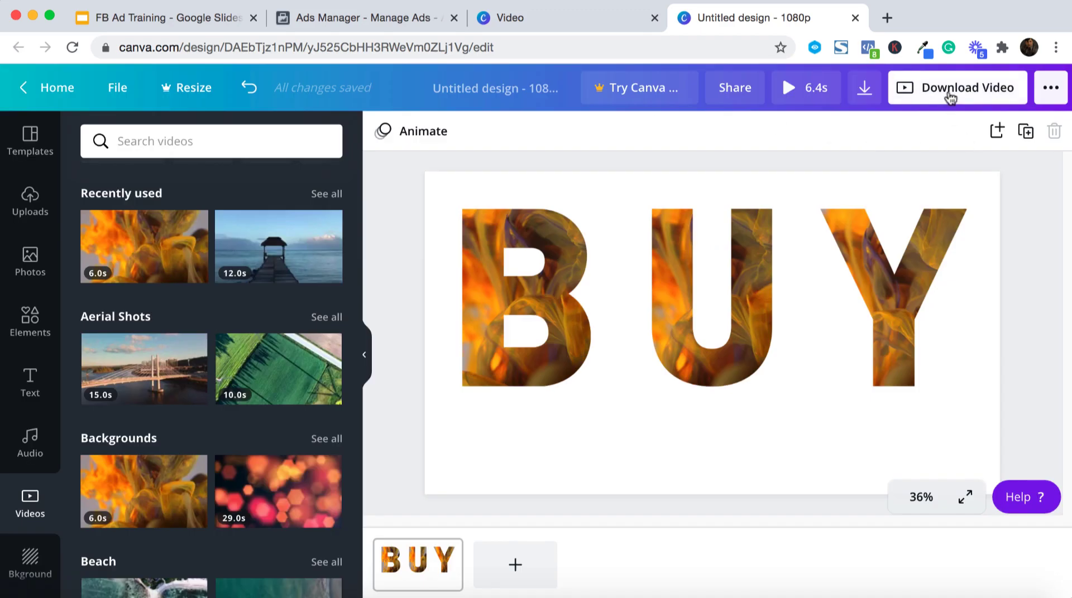
Open the video download options and keep MP4 high-quality video as the file type
left_click(956, 88)
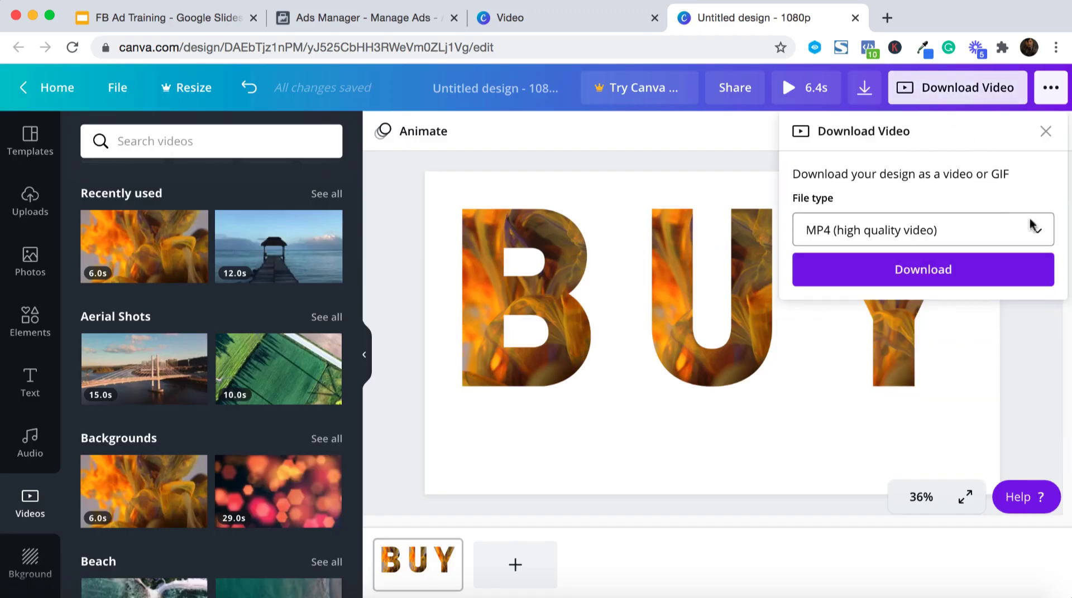
left_click(922, 229)
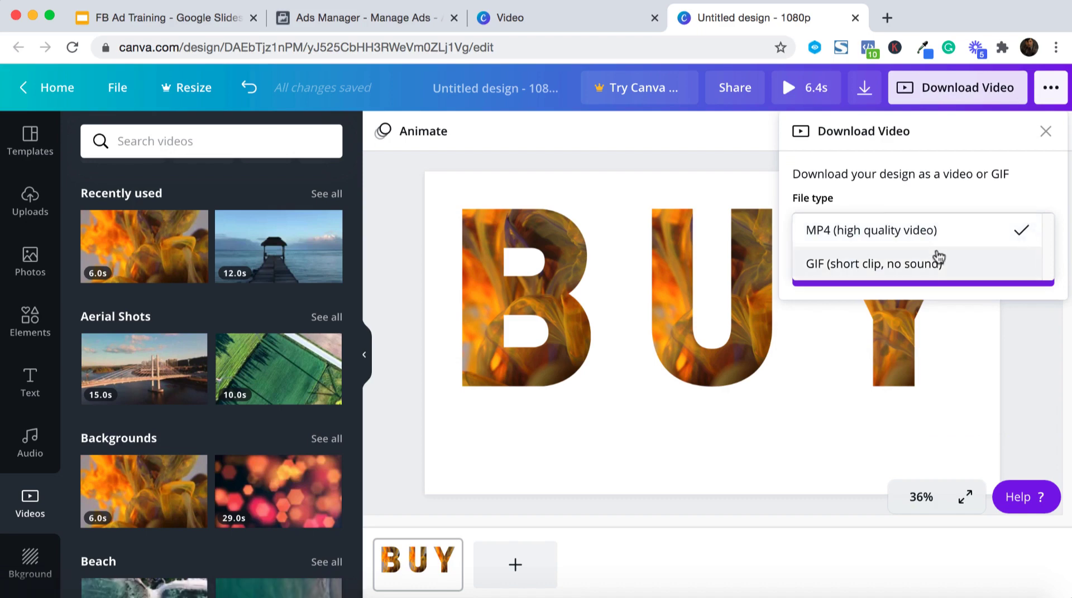
mouse_move(859, 266)
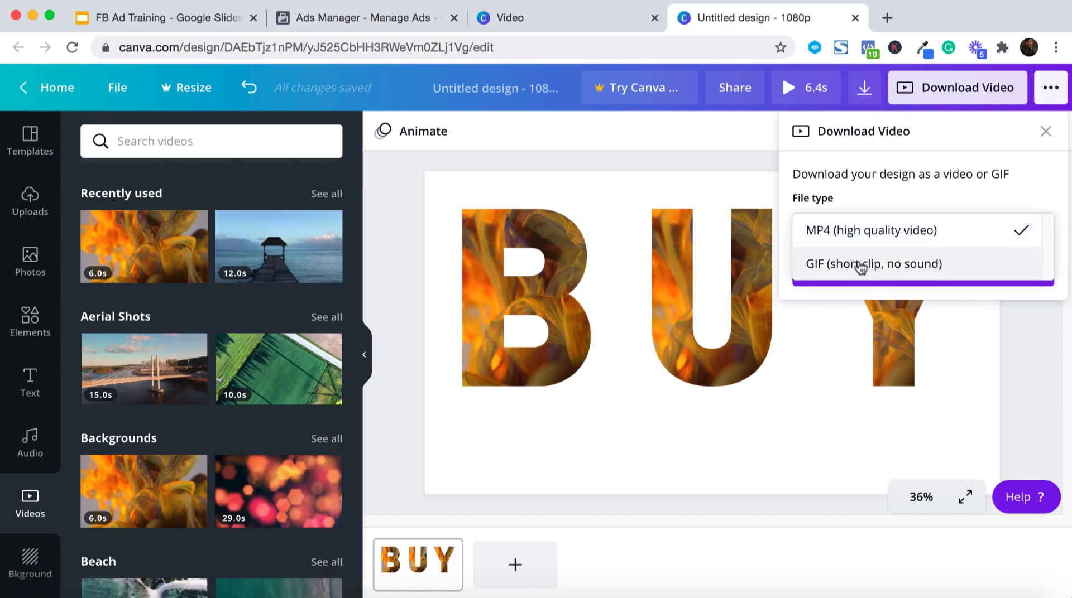
mouse_move(886, 275)
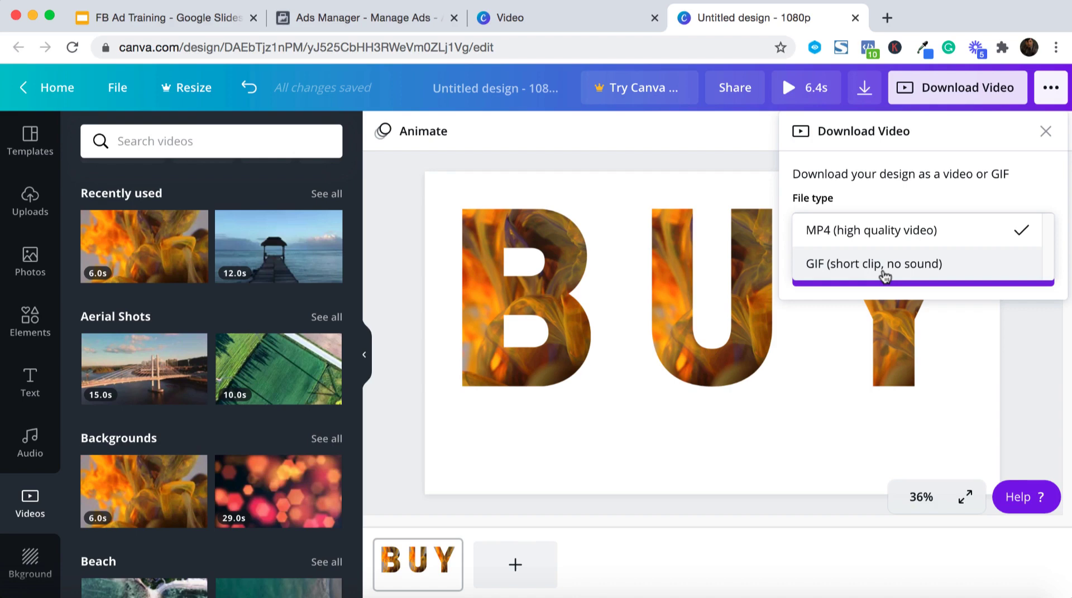
mouse_move(852, 269)
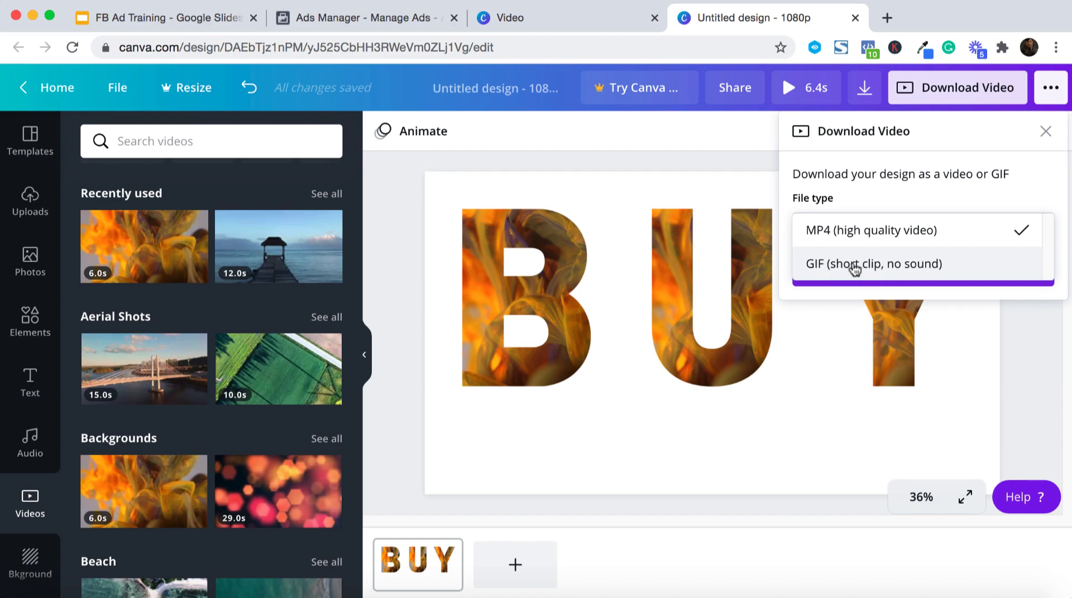
mouse_move(844, 274)
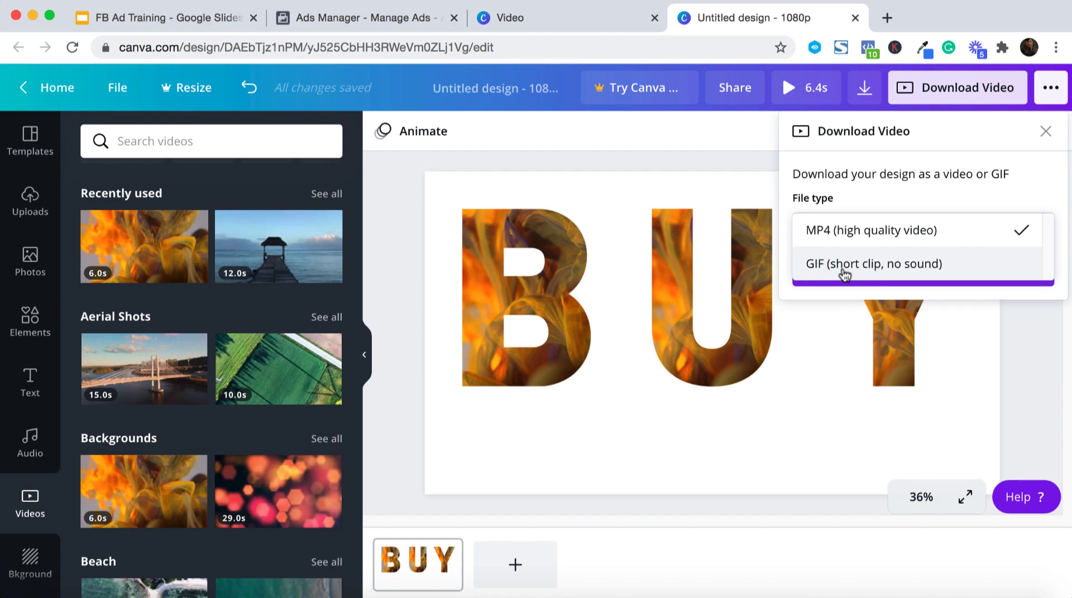
mouse_move(589, 279)
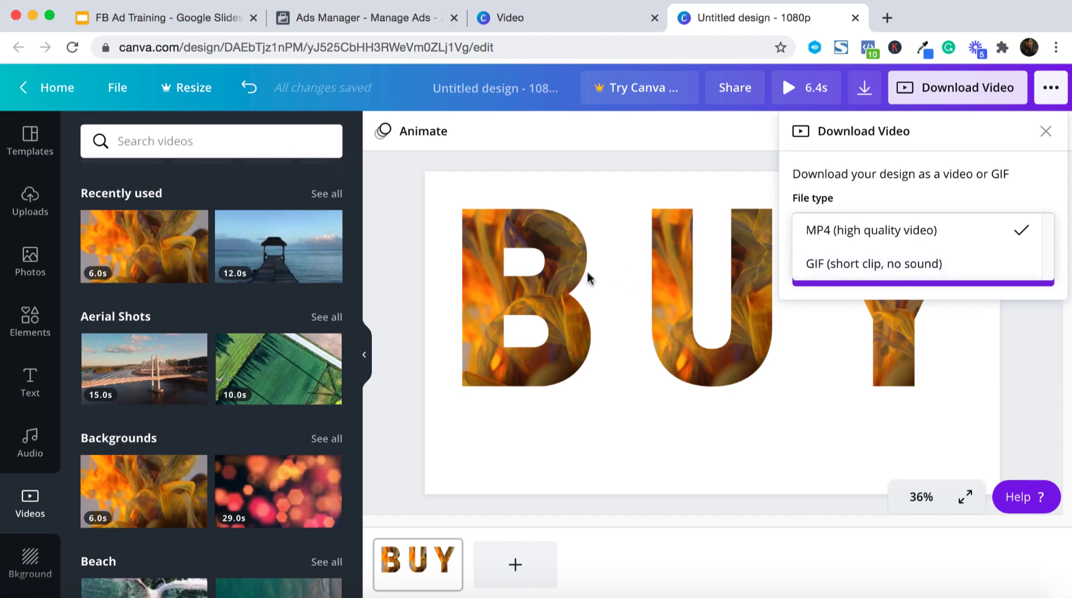
mouse_move(840, 306)
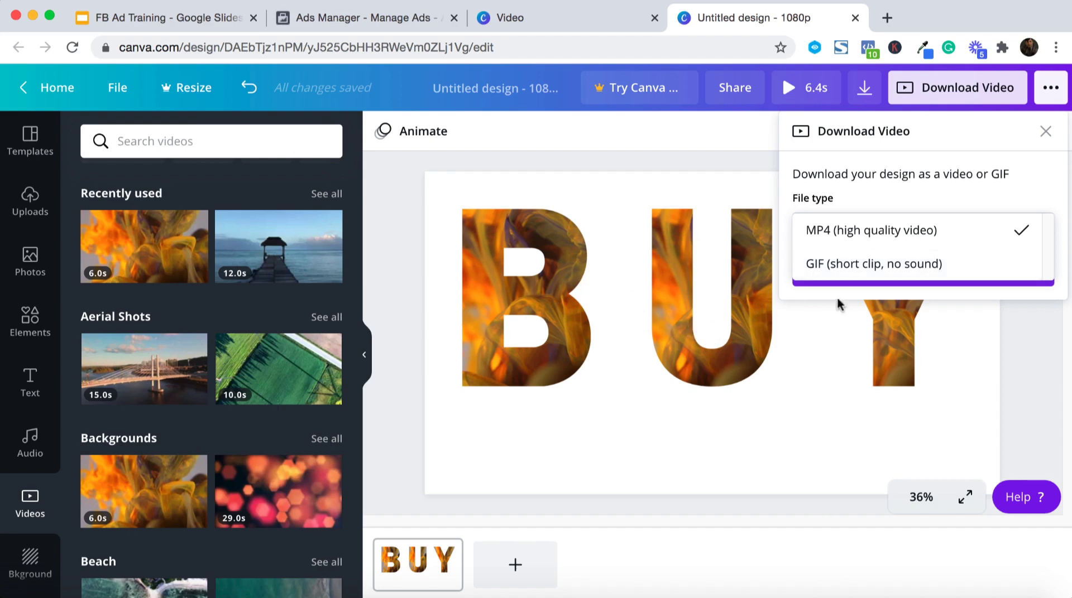
mouse_move(726, 335)
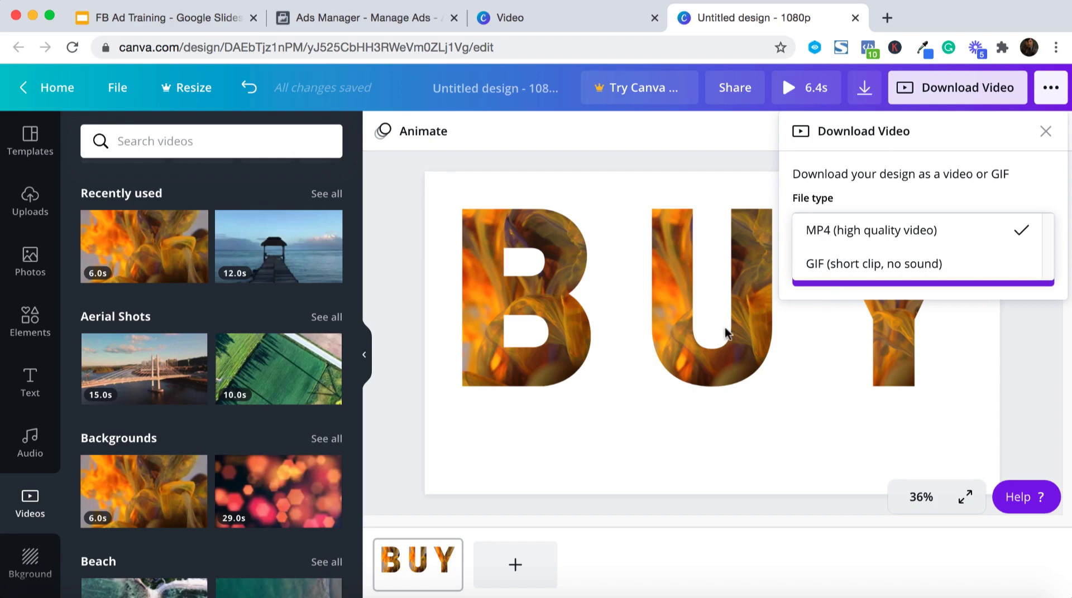
mouse_move(628, 322)
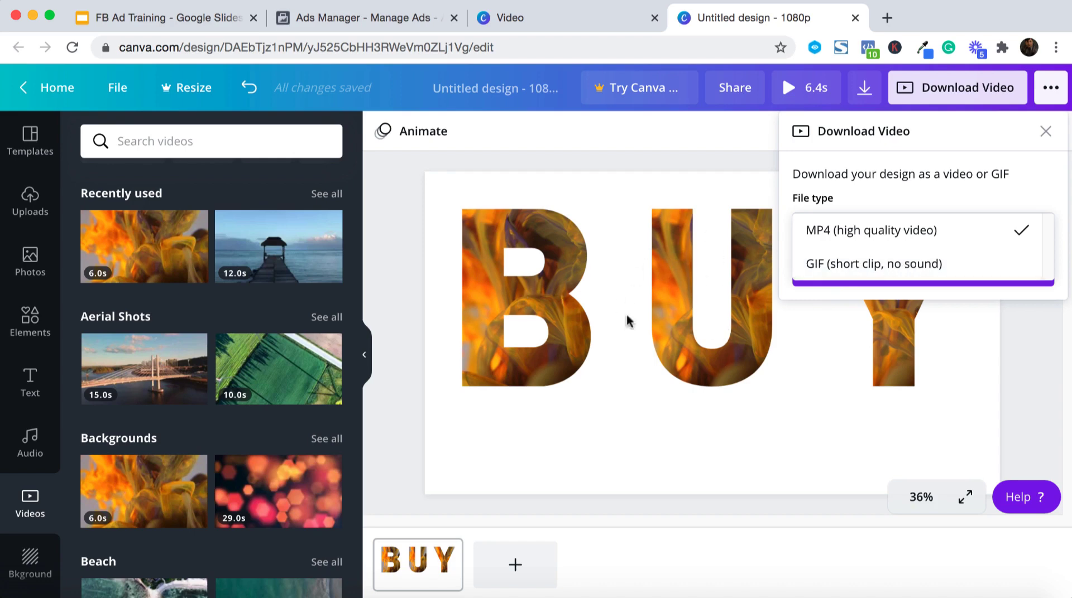
mouse_move(842, 267)
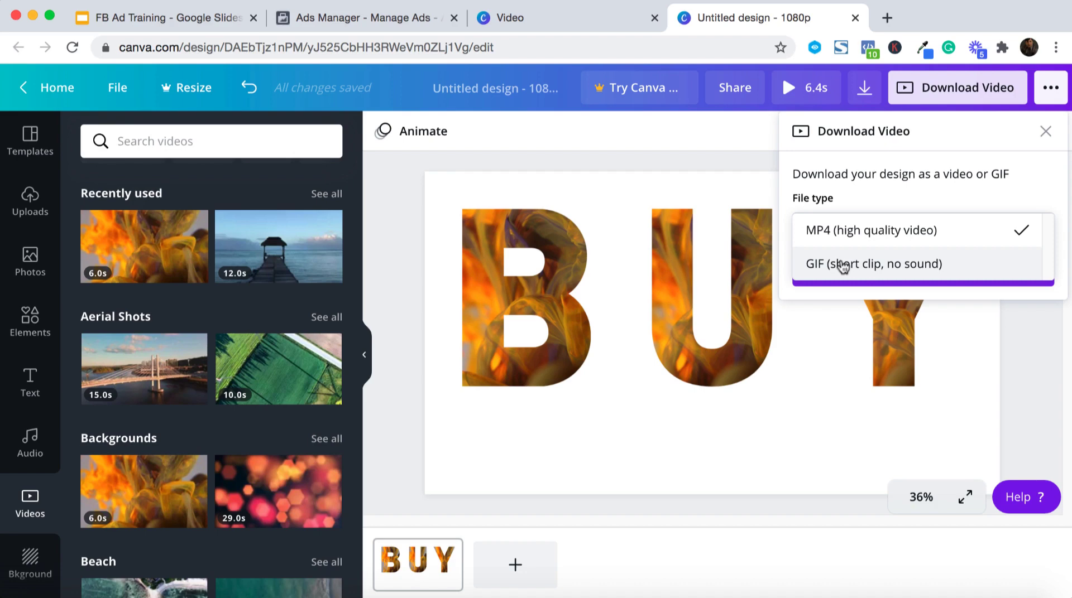
left_click(871, 230)
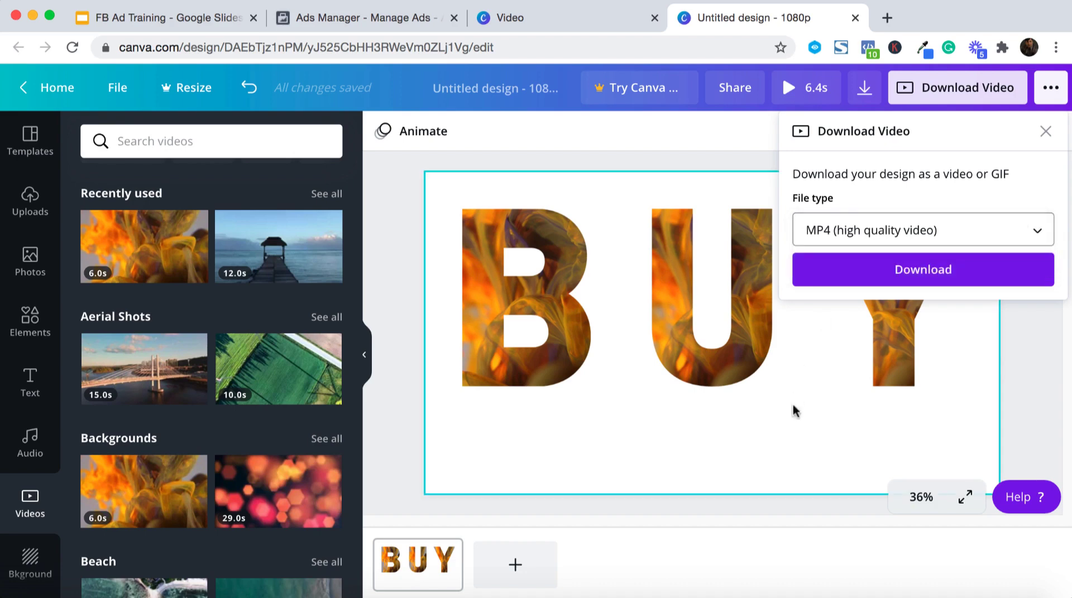